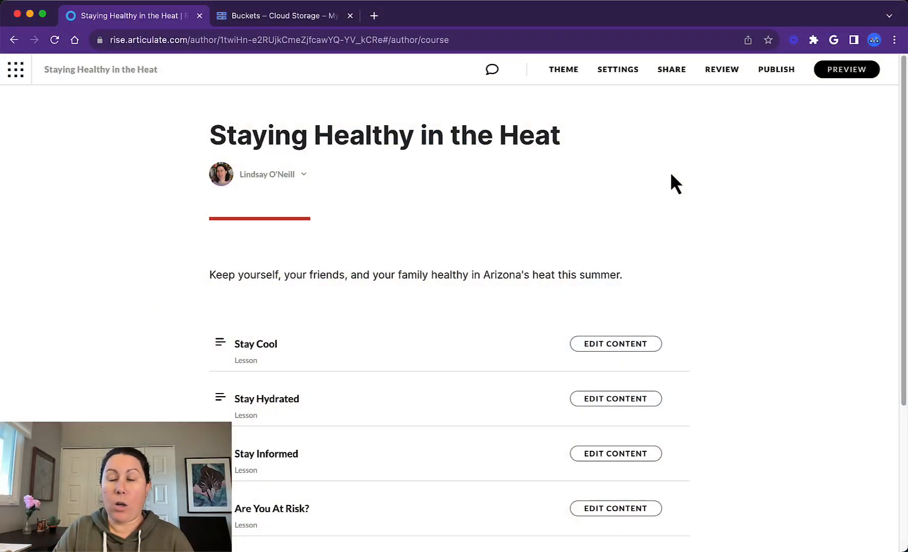
Step: Show the publish destinations (Reach 360, LMS, Web, PDF) for Staying Healthy in the Heat
click(776, 70)
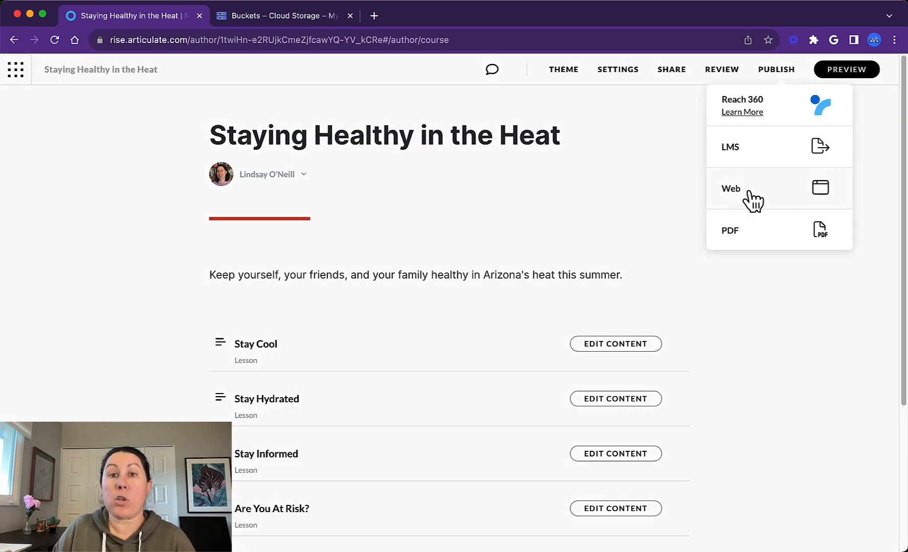
Step: Publish the course for Web and save the download into Documents > My Articulate Projects
click(731, 188)
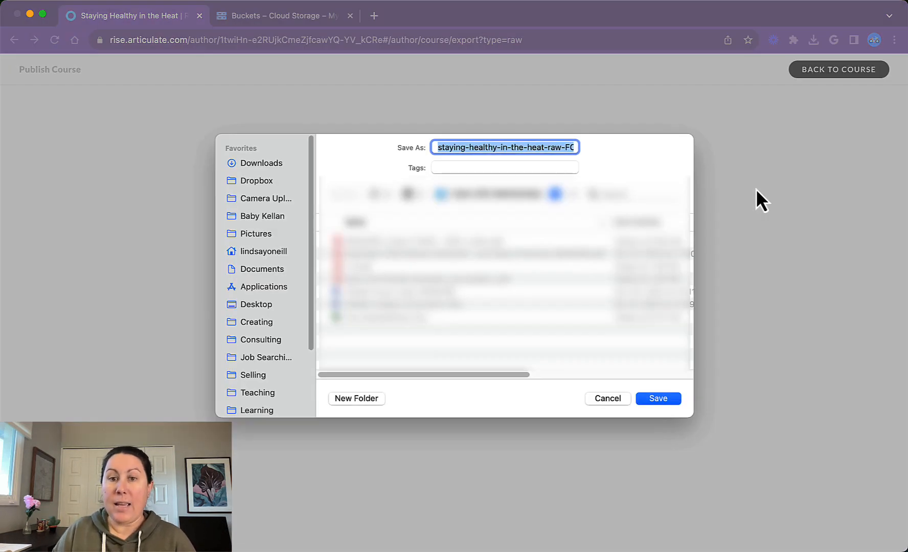
mouse_move(282, 206)
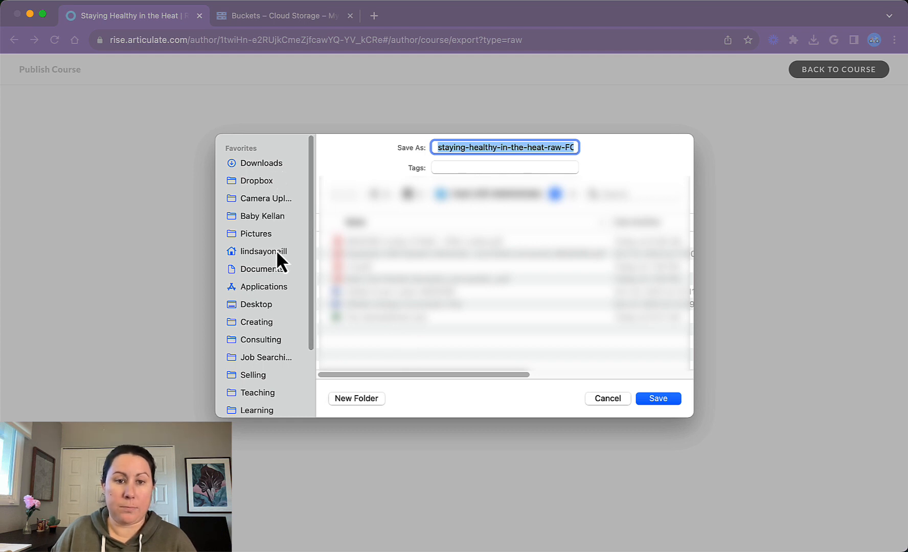
click(261, 269)
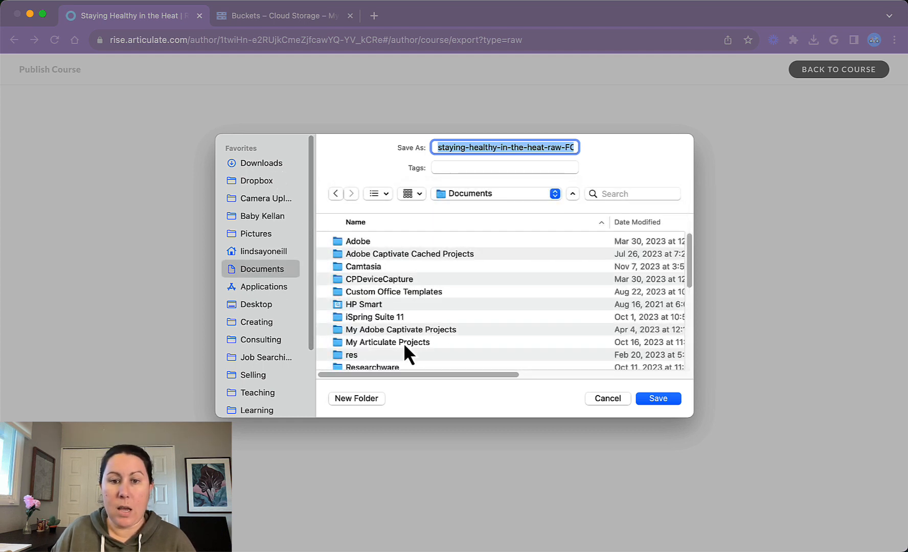
double_click(386, 342)
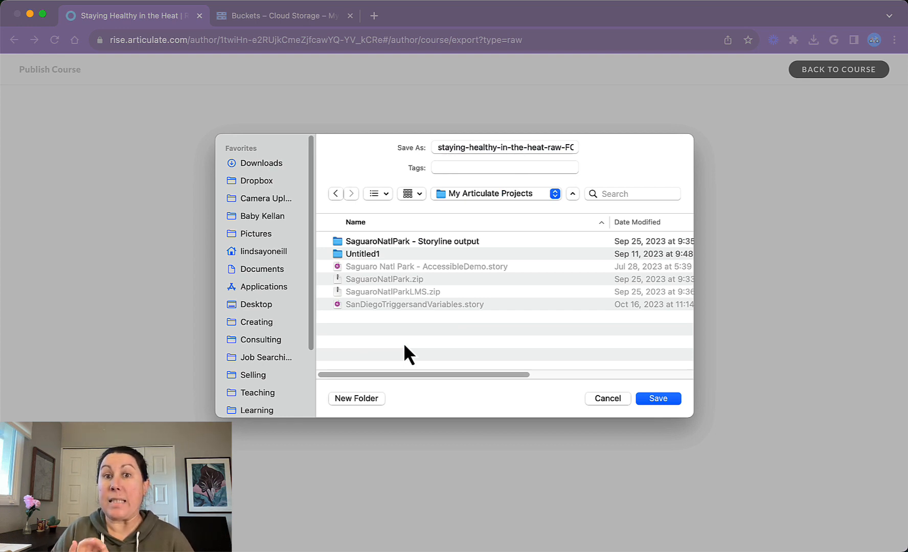
click(657, 398)
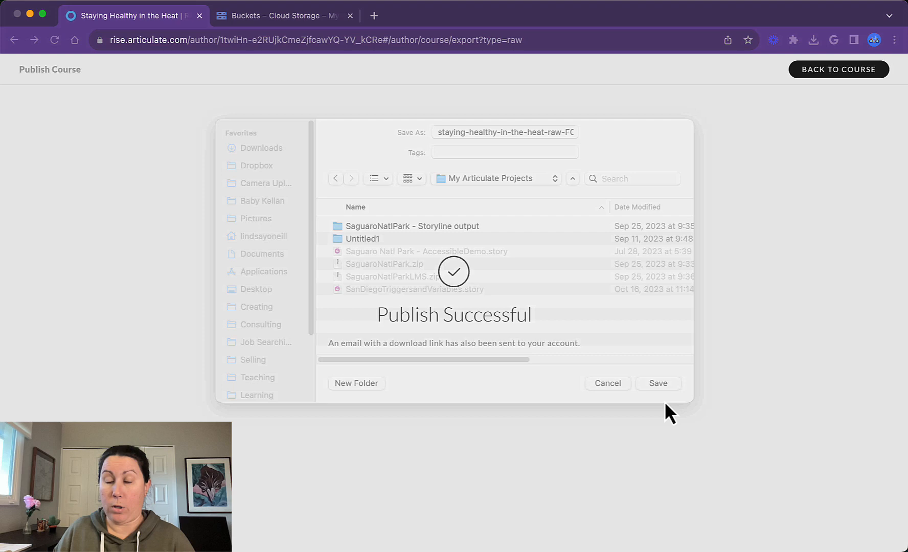
Step: Reveal the downloaded staying-healthy-in-the-heat zip in Finder and select it
click(658, 383)
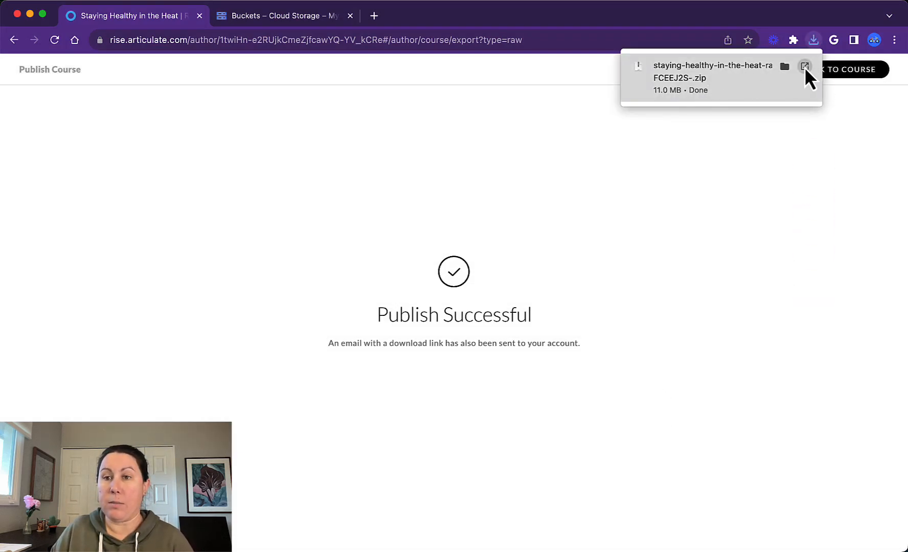
click(805, 67)
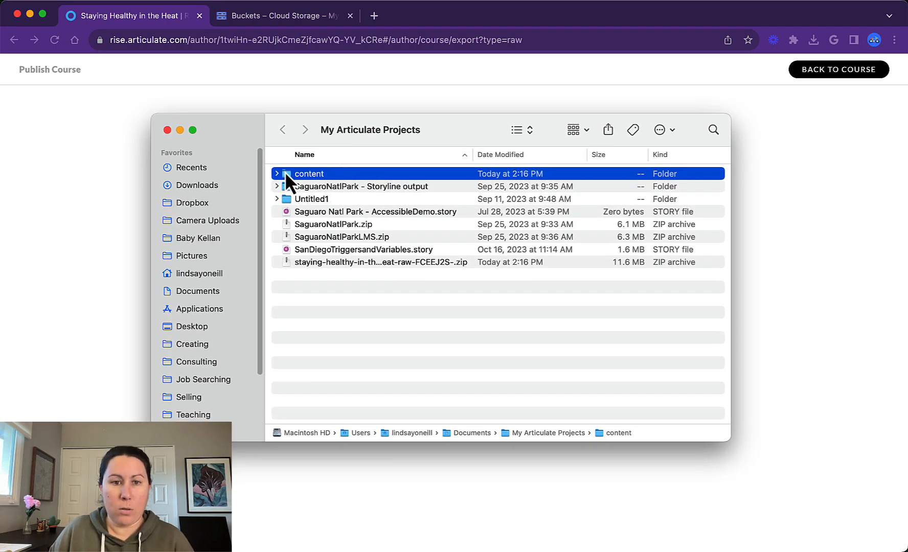
click(379, 268)
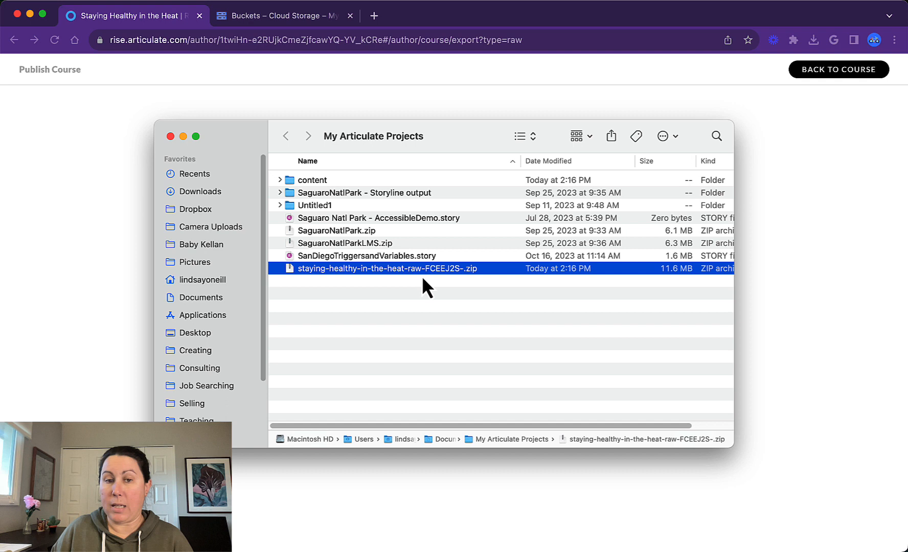
mouse_move(293, 279)
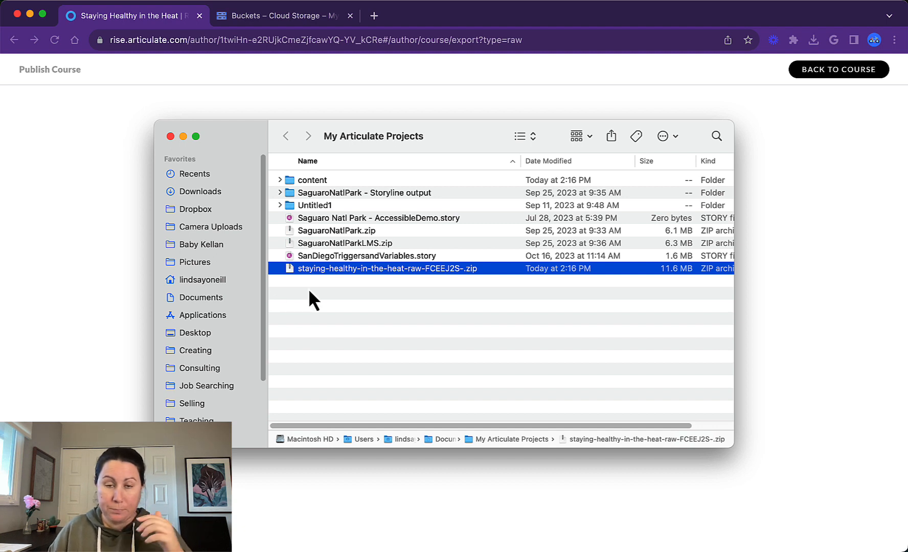
mouse_move(322, 288)
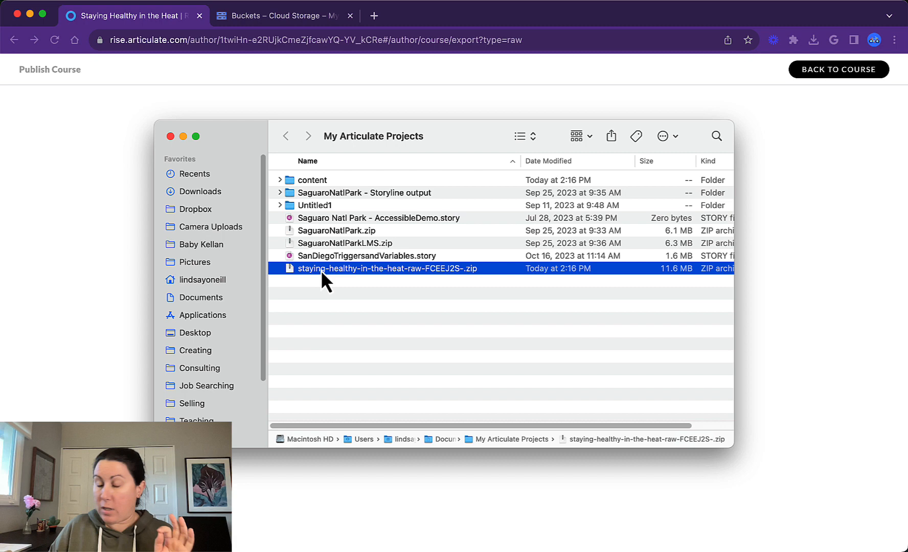
Step: Unzip the archive and rename the extracted folder to 'staying healthy in the heat'
double_click(385, 268)
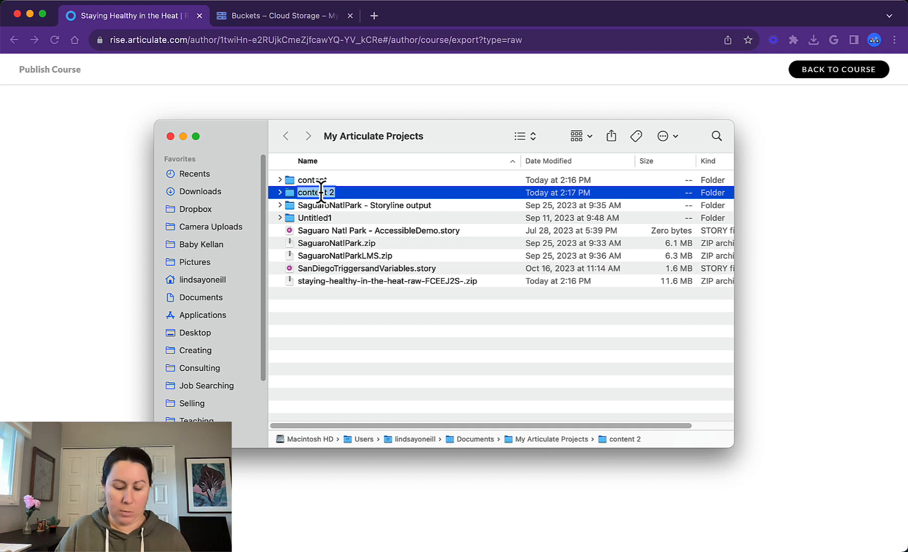
text(staying healthy in)
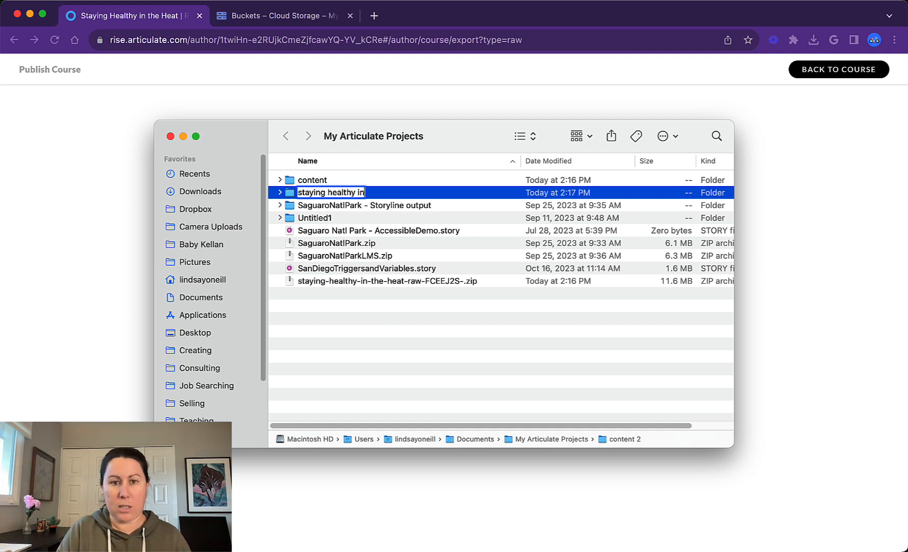
key(Return)
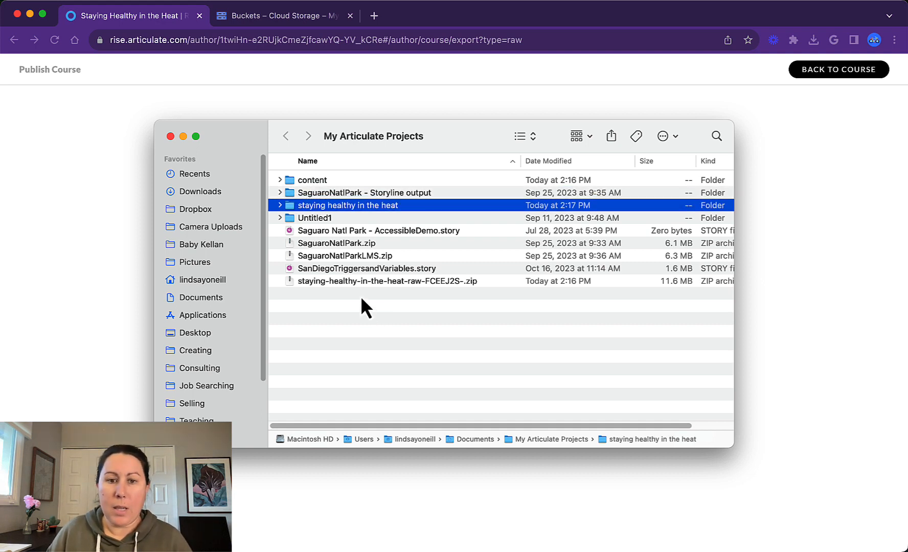
click(386, 282)
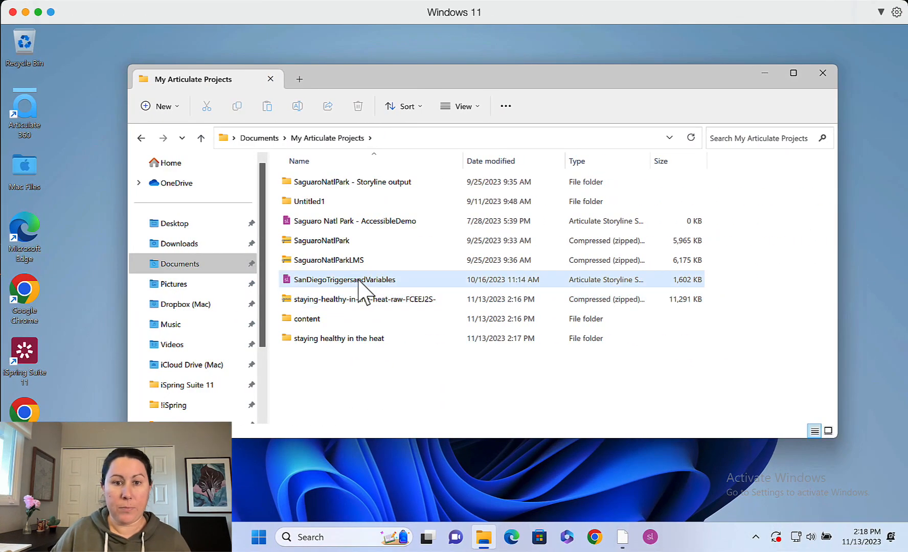
Step: Extract the course zip in File Explorer to the suggested staying-healthy-in-the-heat-raw-FCEEJ2S- folder
click(369, 299)
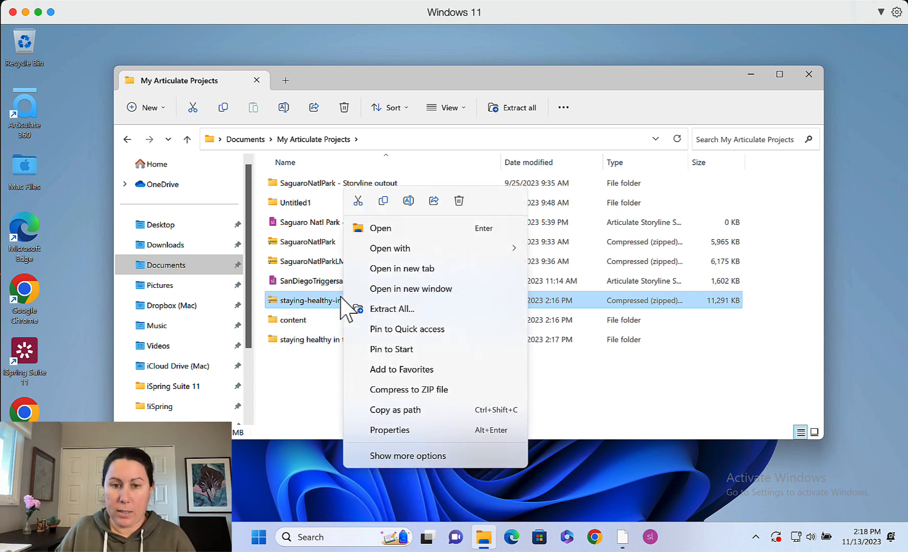
mouse_move(411, 308)
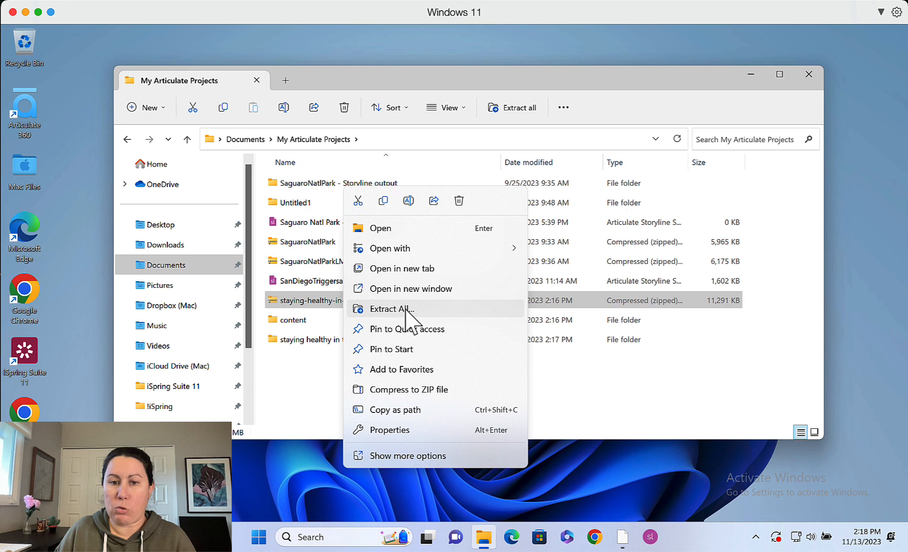
click(391, 309)
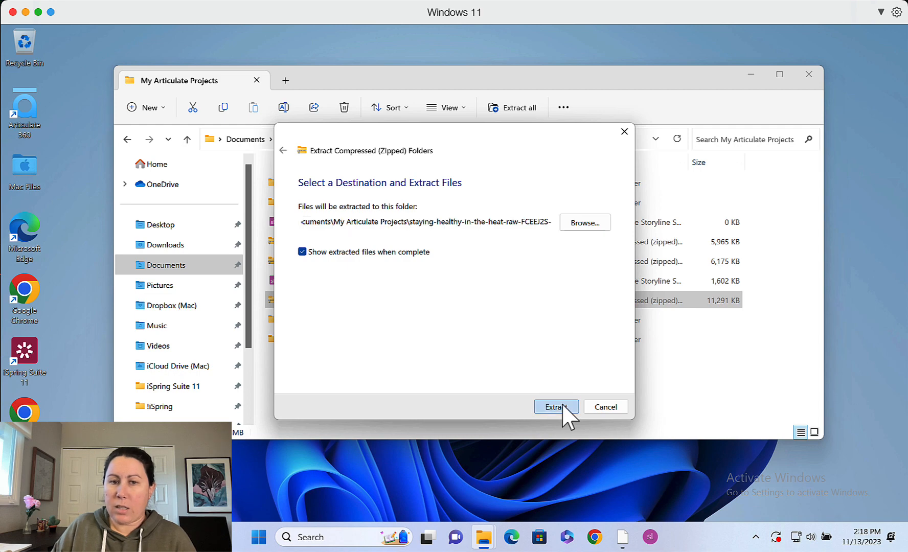
click(555, 406)
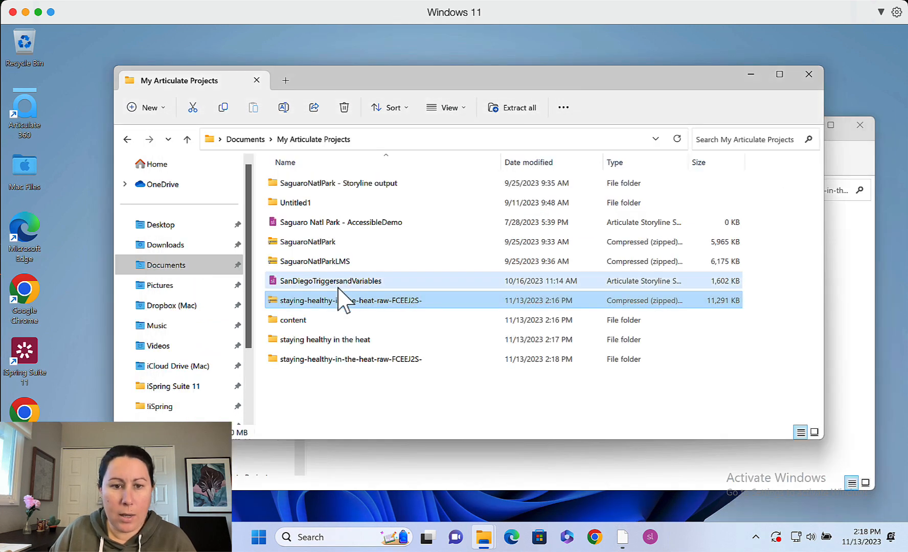
Step: Check the extracted folder holds assets, lib, locales, goodbye and index, then go back to its parent
click(291, 320)
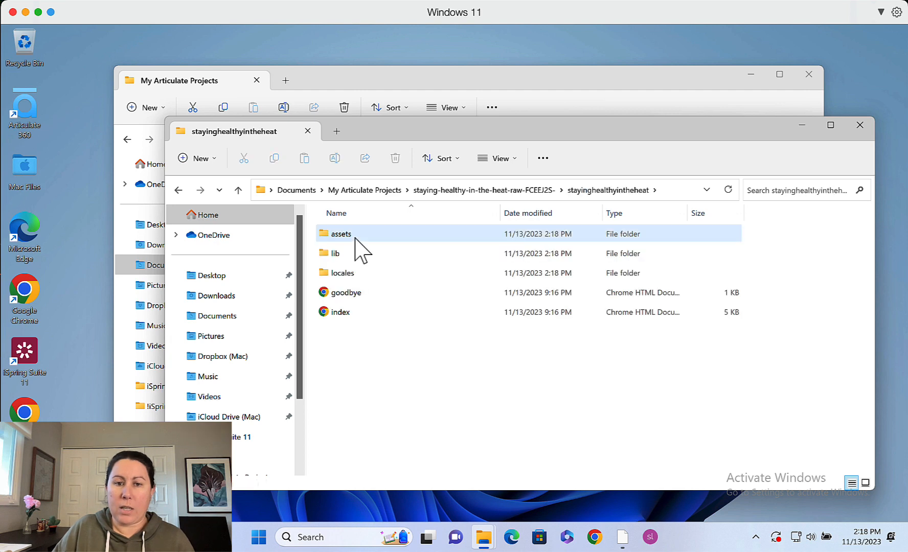
click(341, 312)
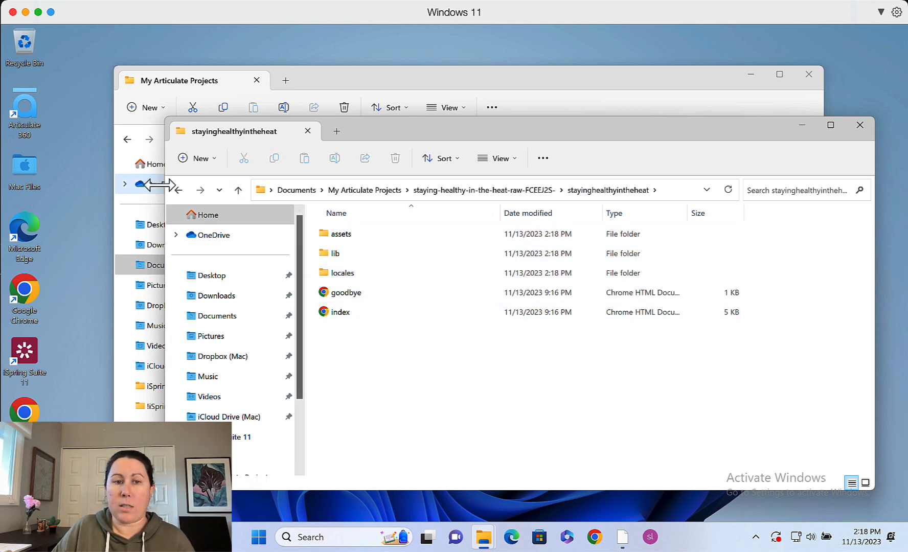
click(178, 190)
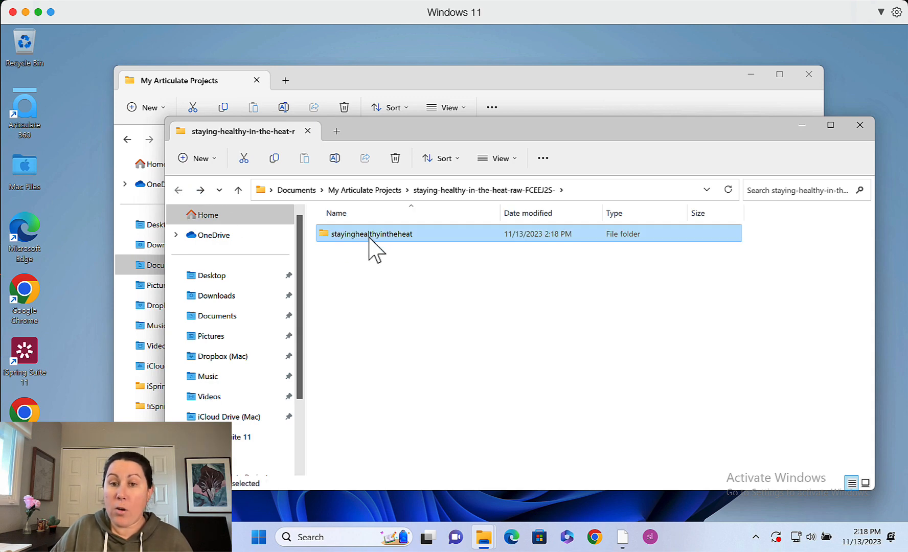
mouse_move(370, 234)
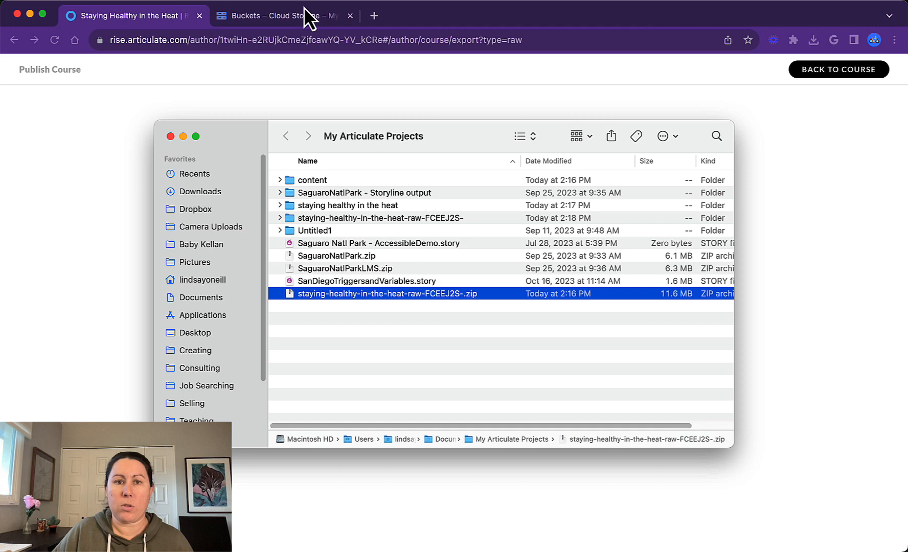
click(280, 16)
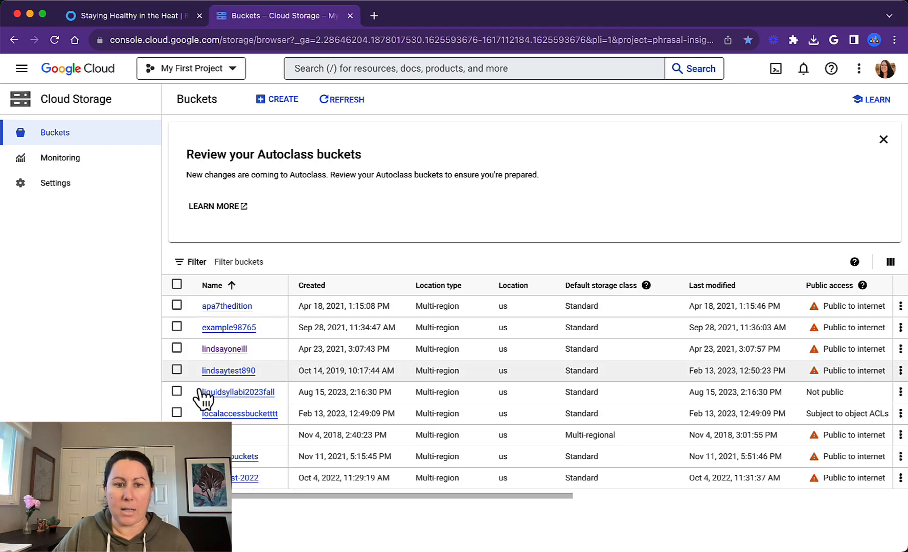
click(224, 348)
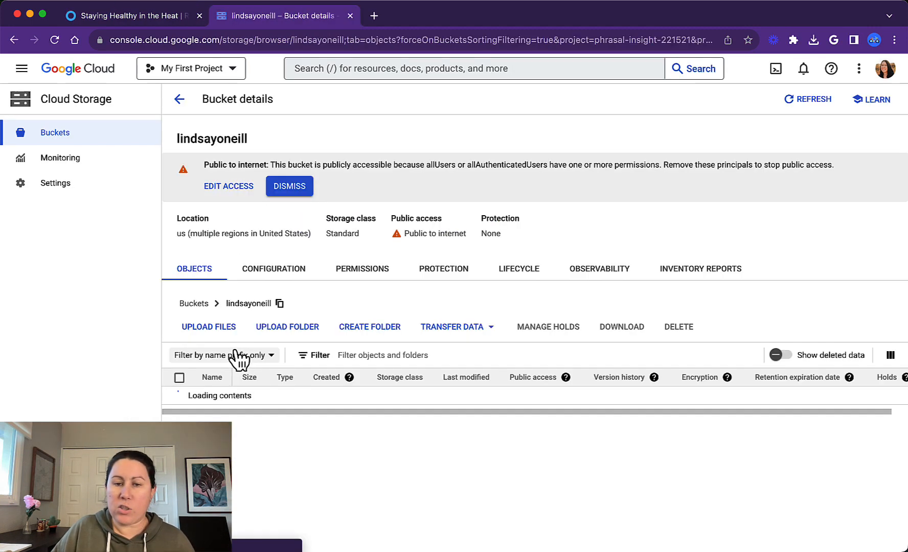
click(289, 186)
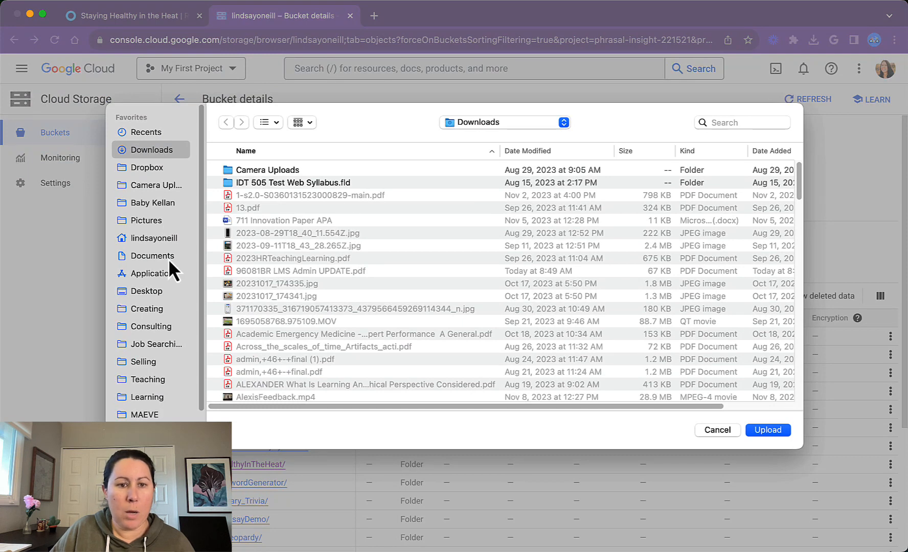
Step: Choose the 'staying healthy in the heat' folder from Documents > My Articulate Projects
click(152, 256)
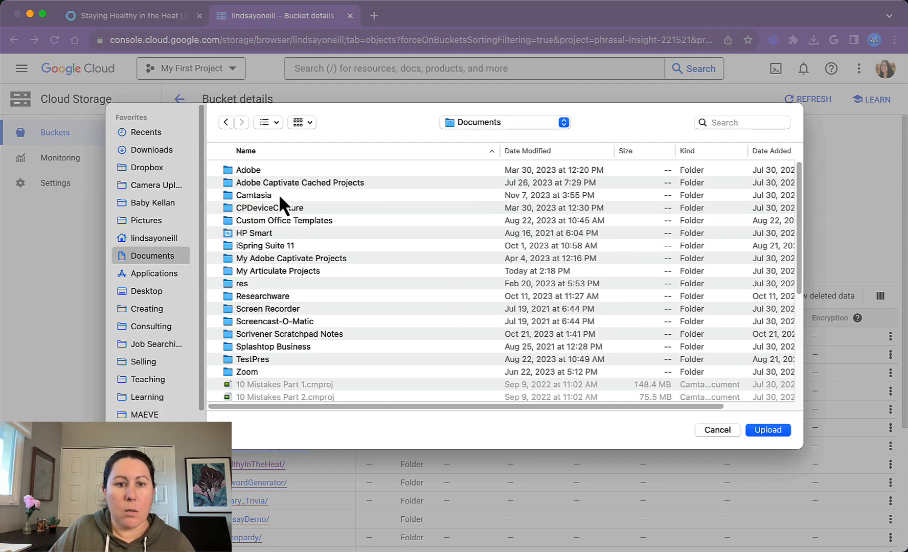
double_click(277, 271)
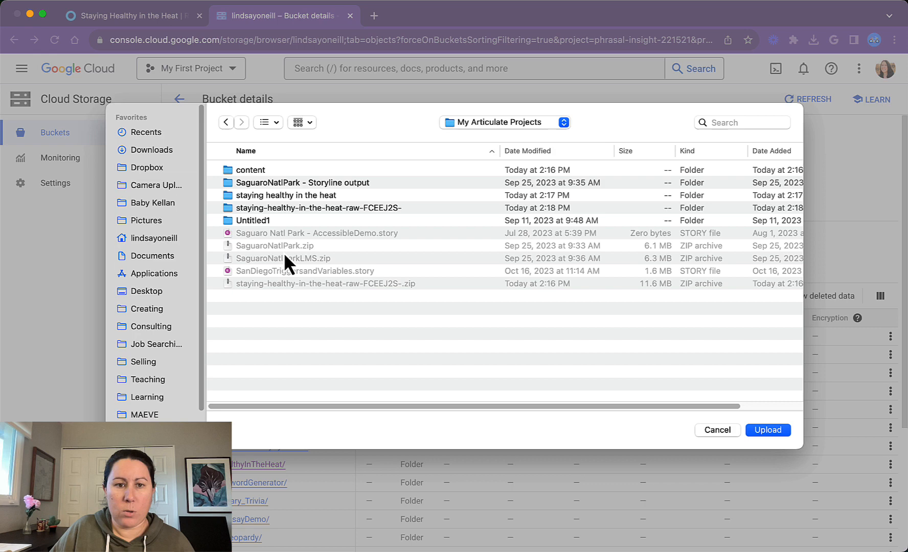
click(287, 195)
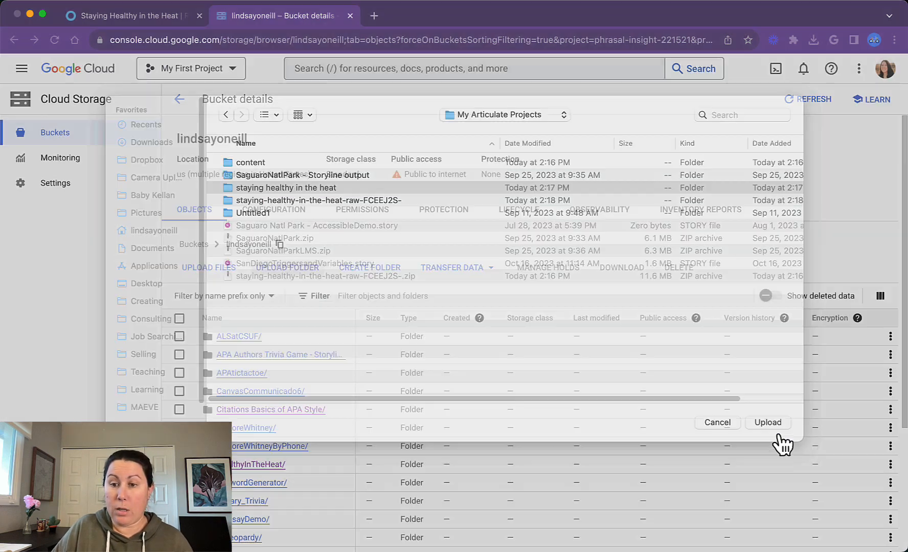
Step: Upload all 44 course files and open the new 'staying healthy in the heat/' folder in the bucket
click(768, 423)
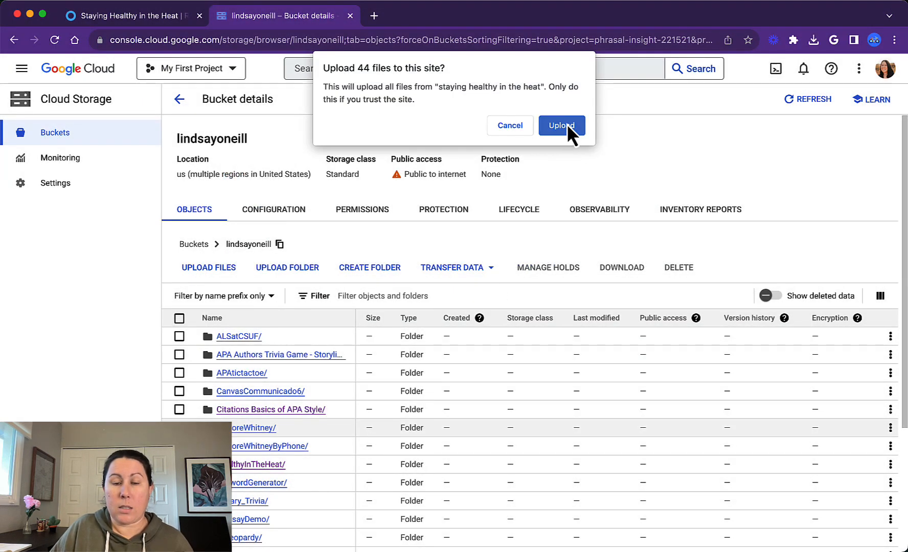
click(561, 126)
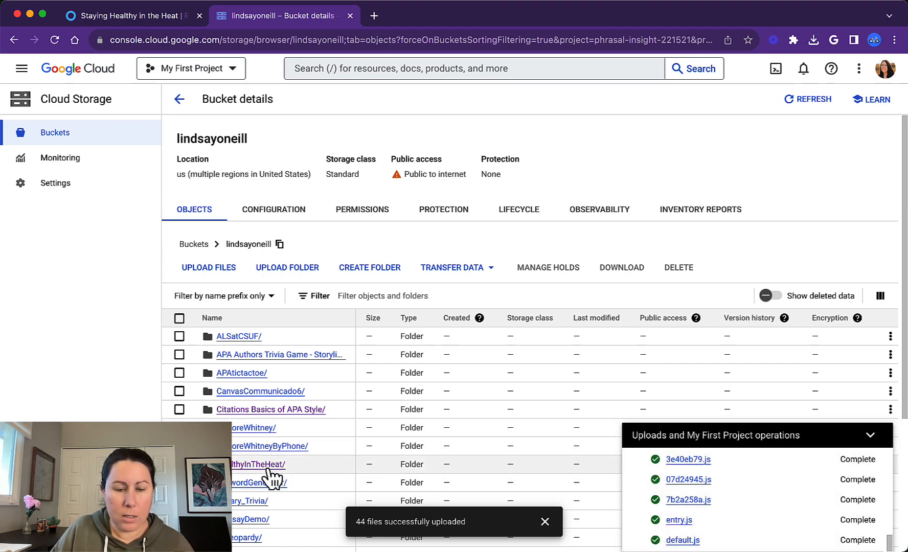
scroll(down, 3)
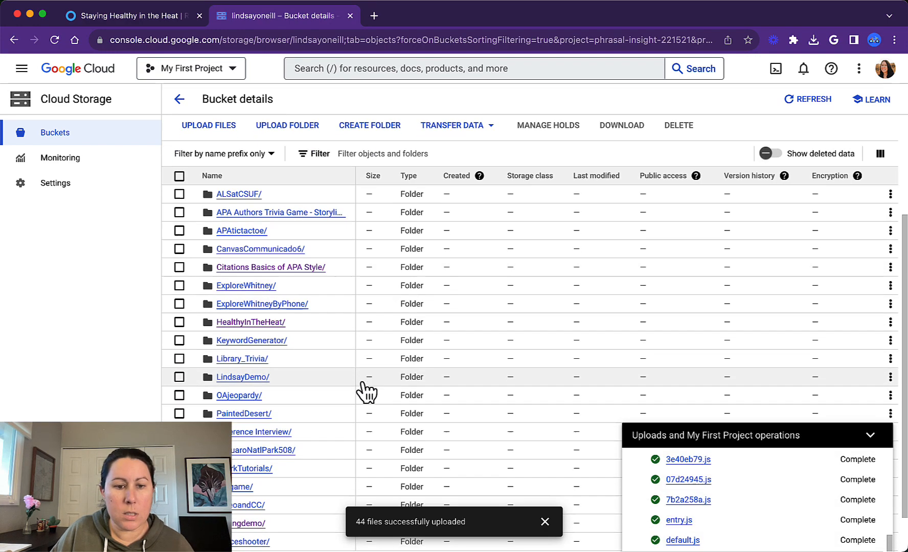
scroll(down, 3)
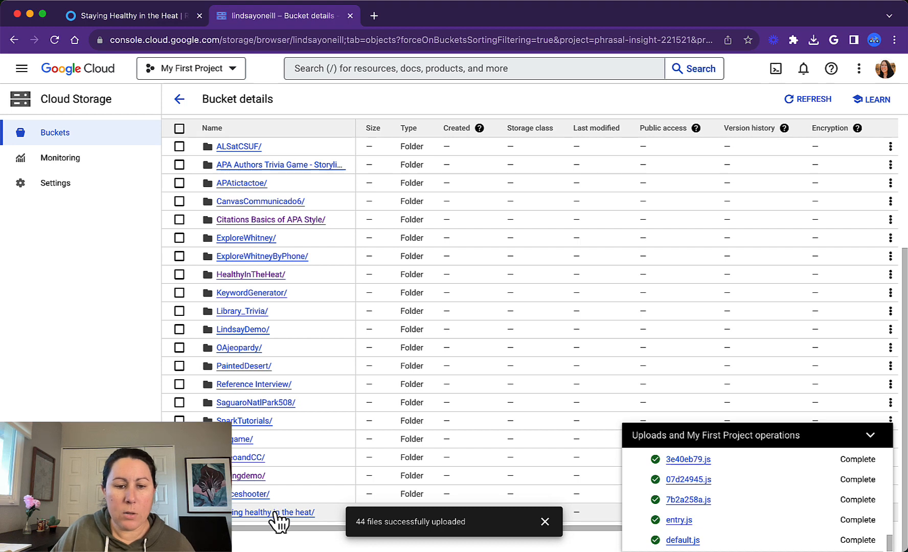
click(270, 513)
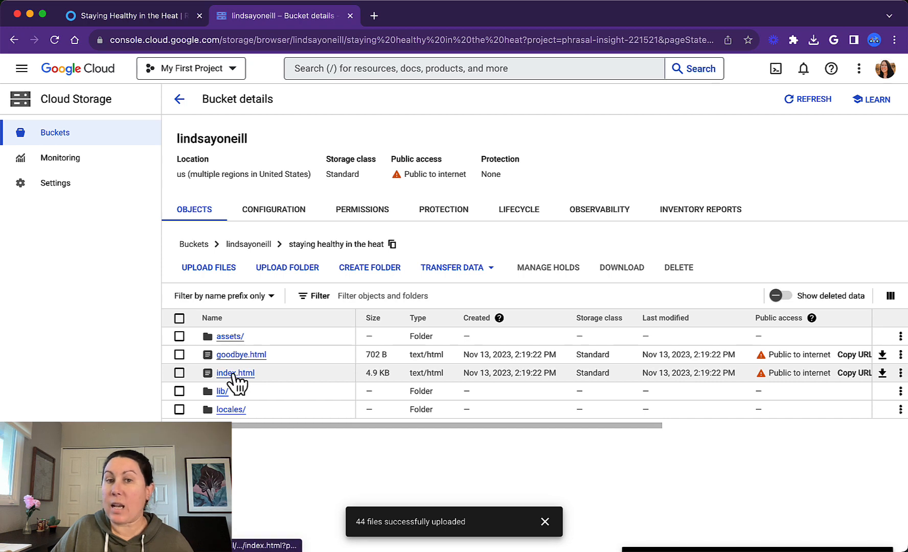
Step: Show index.html's object details with its public URL and public-to-internet access
click(236, 373)
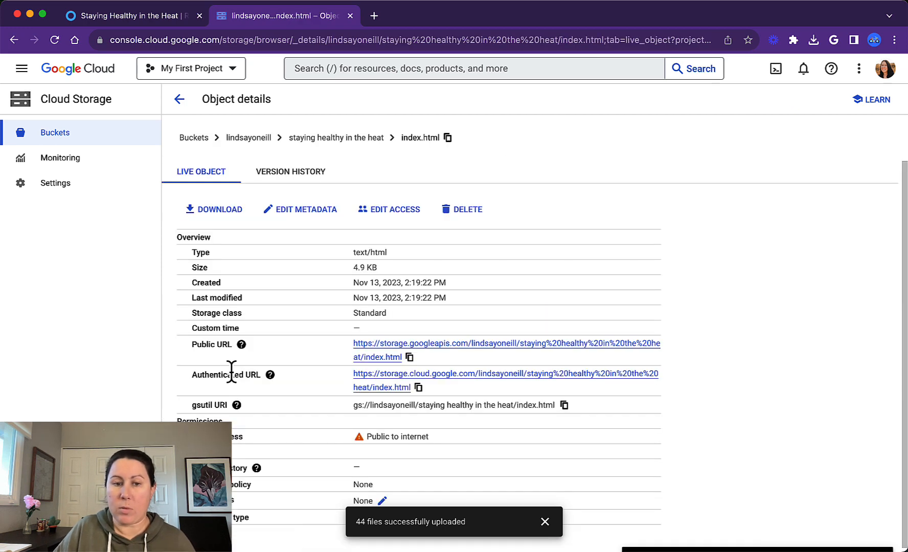
mouse_move(409, 357)
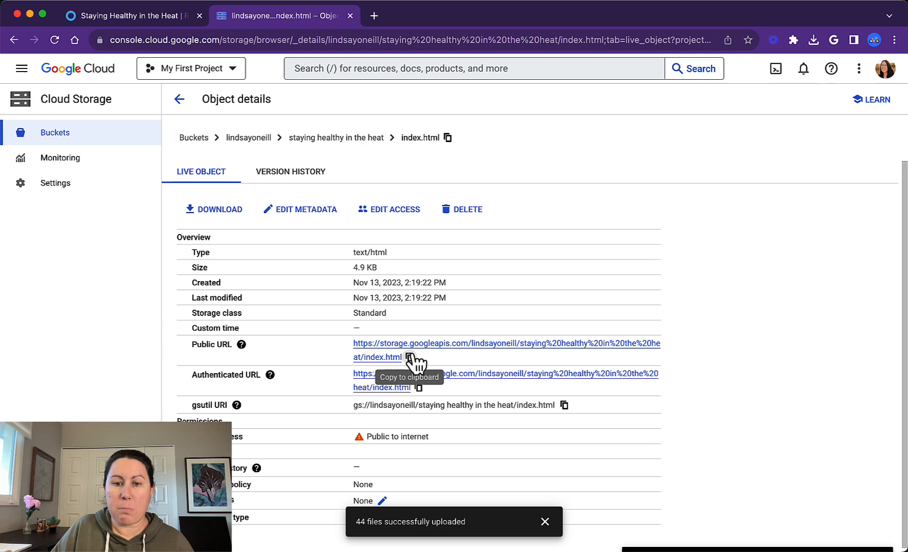
mouse_move(226, 342)
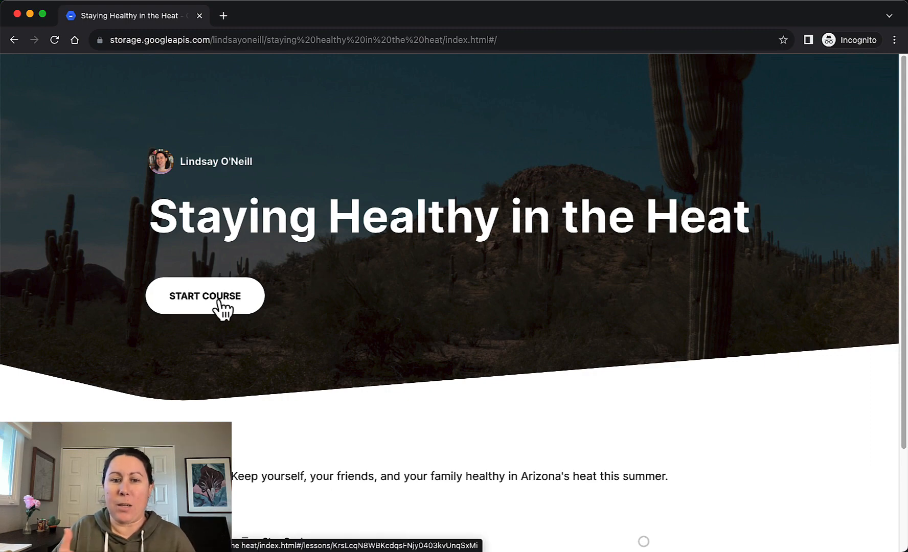
Step: Start the course loaded from the public URL, entering the first Stay Cool lesson
click(204, 296)
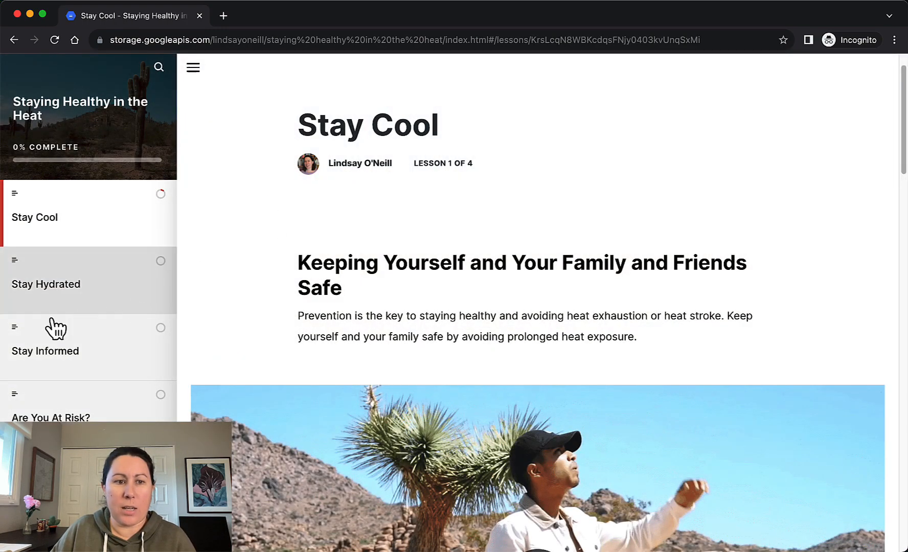